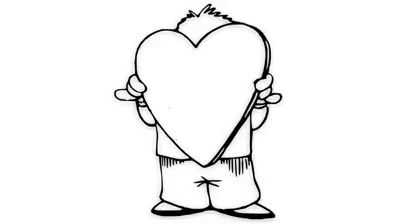
{"action": "type", "text": "HAPPINESS"}
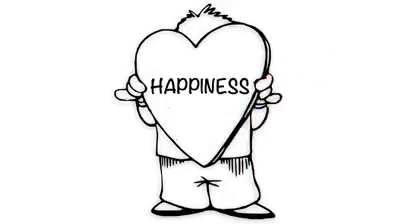